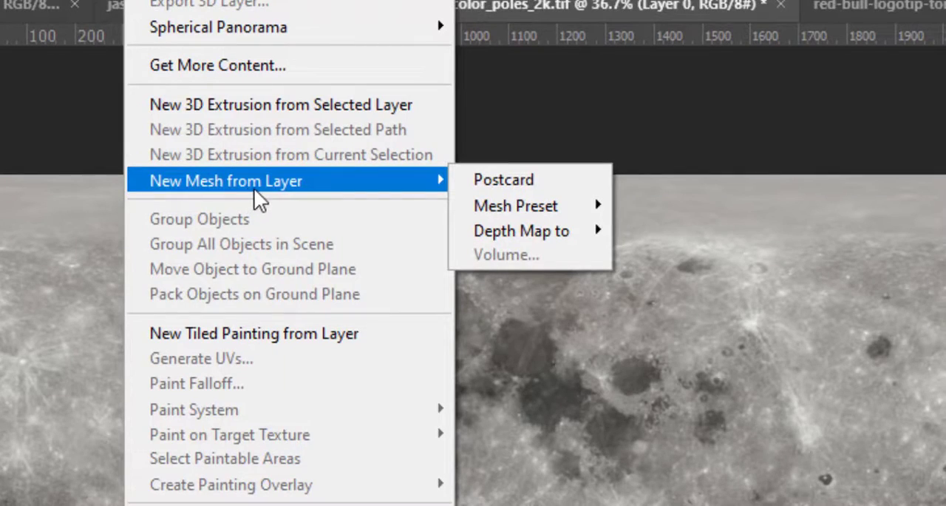
{"action": "mouse_move", "coordinate": [515, 205]}
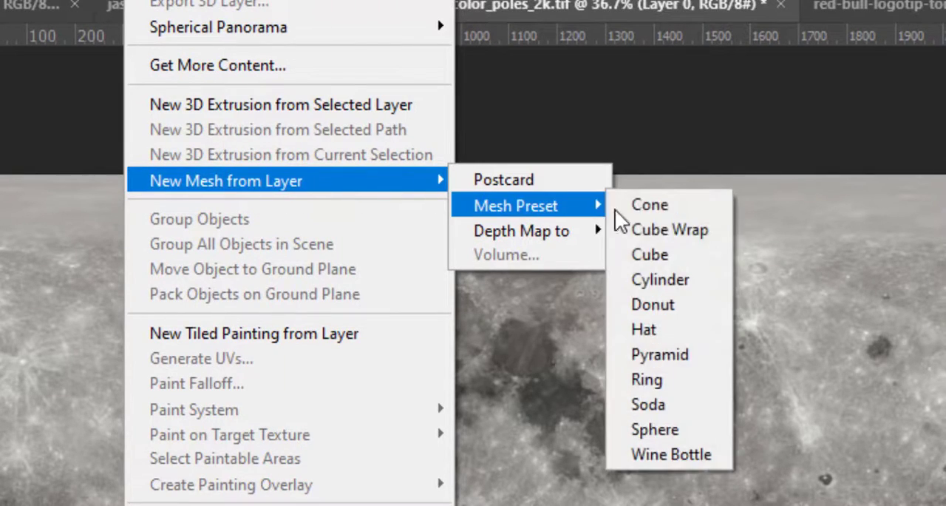
Convert the moon texture layer into a 3D mesh using the Sphere preset.
{"action": "left_click", "coordinate": [654, 429]}
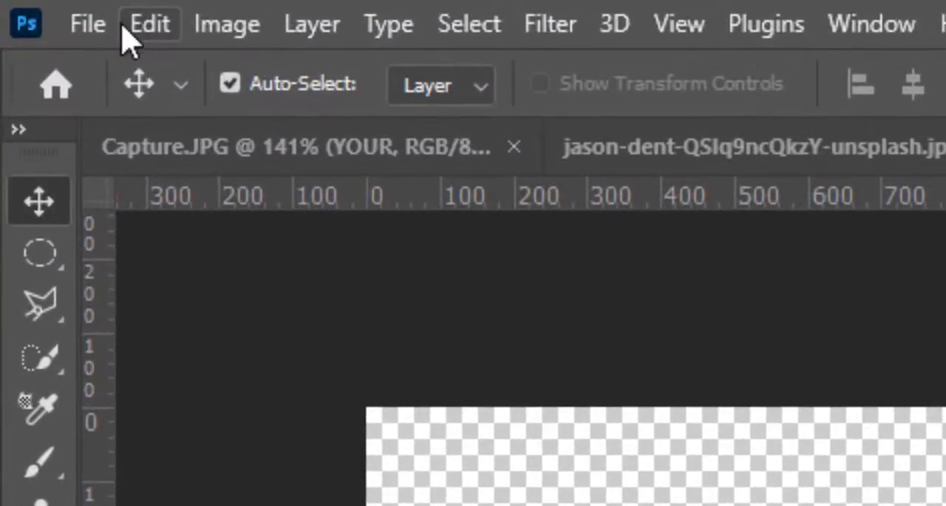
Place the Milky Way night road photo as an embedded layer and enlarge it.
{"action": "left_click", "coordinate": [87, 24]}
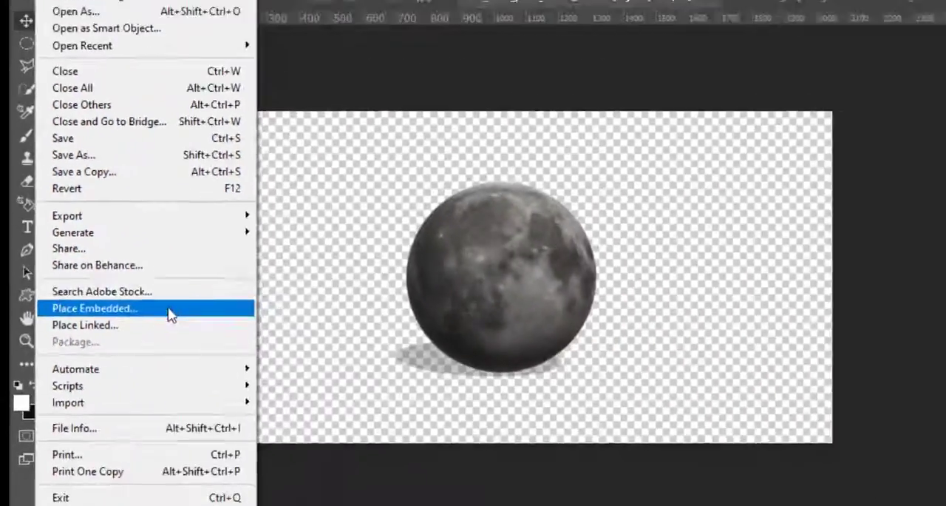
{"action": "left_click", "coordinate": [94, 307]}
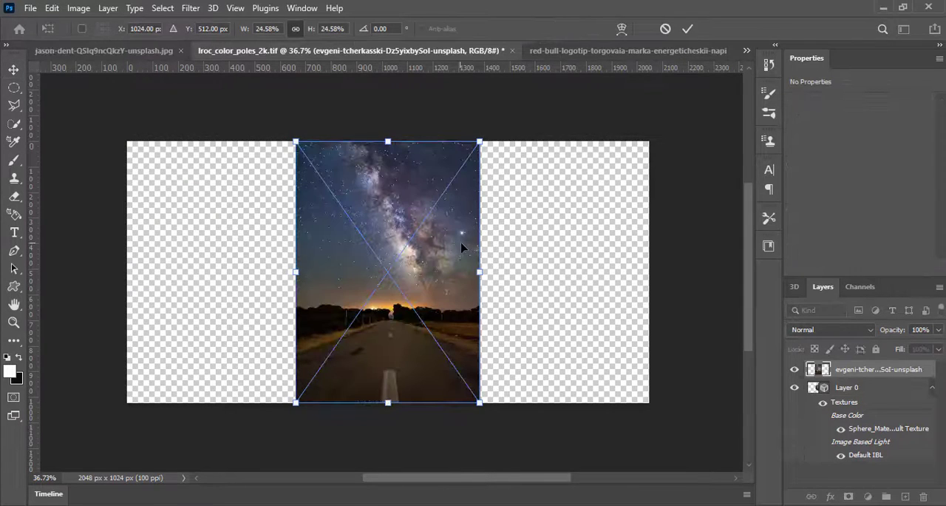
{"action": "left_click_drag", "start_coordinate": [387, 141], "coordinate": [388, 109]}
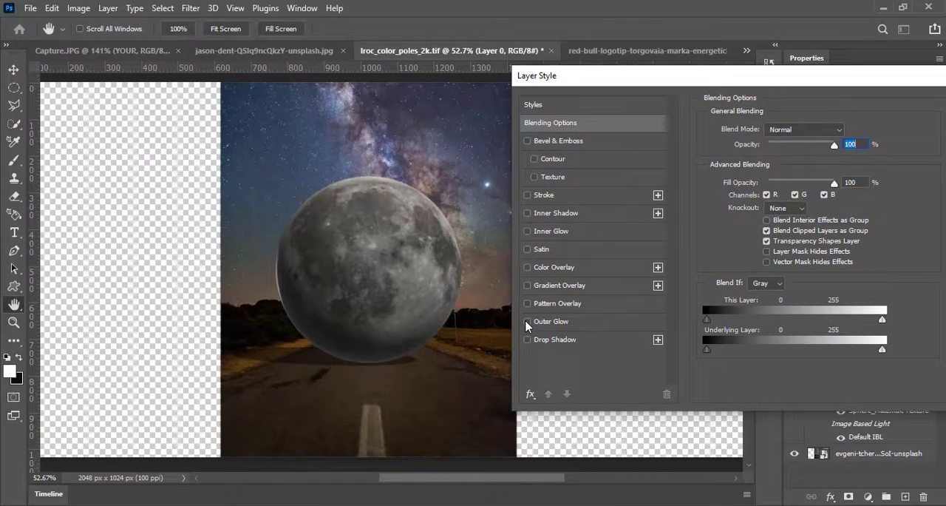
Enable Outer Glow on the moon layer with 39% opacity and 62 px size.
{"action": "left_click", "coordinate": [527, 321]}
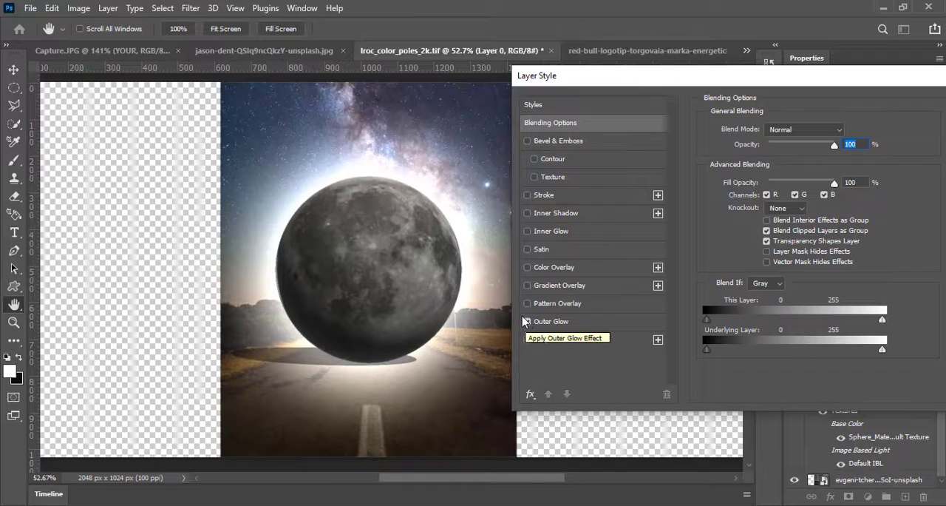
{"action": "left_click", "coordinate": [528, 320]}
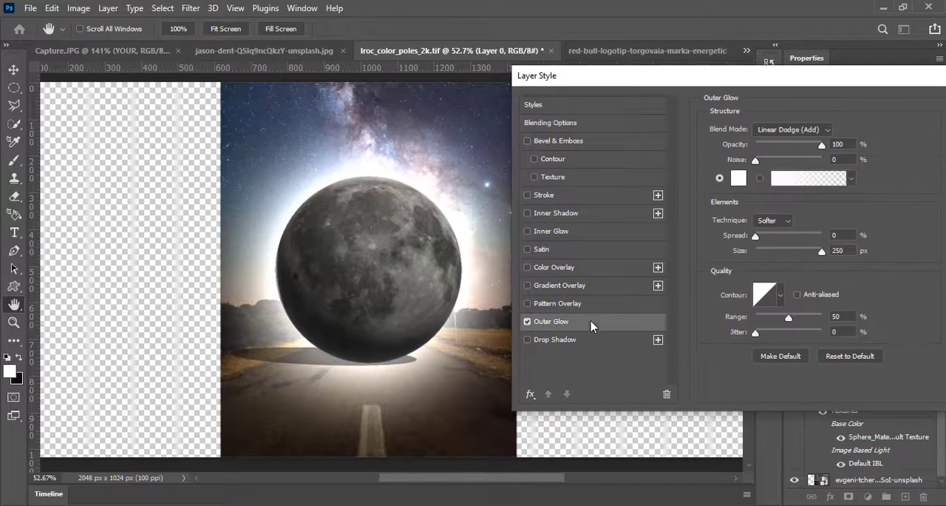
{"action": "left_click_drag", "start_coordinate": [821, 144], "coordinate": [788, 145]}
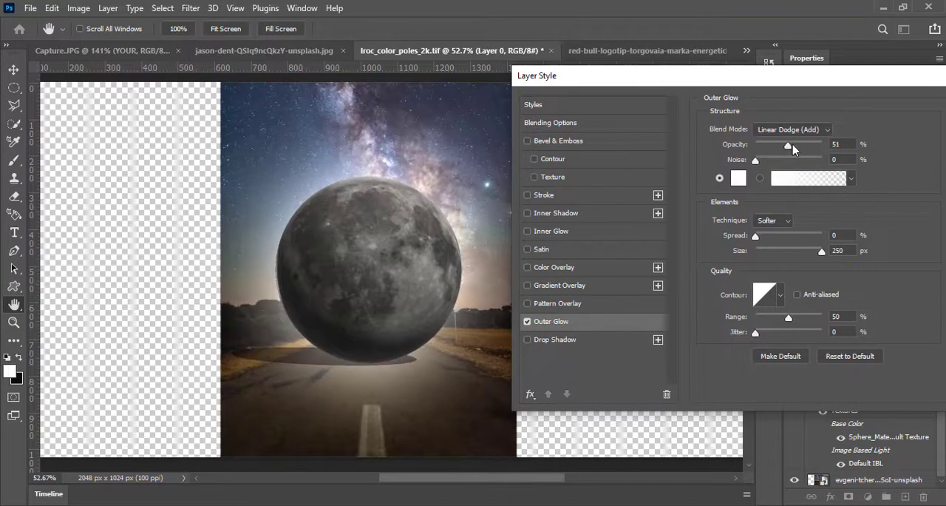
{"action": "left_click_drag", "start_coordinate": [788, 144], "coordinate": [787, 145]}
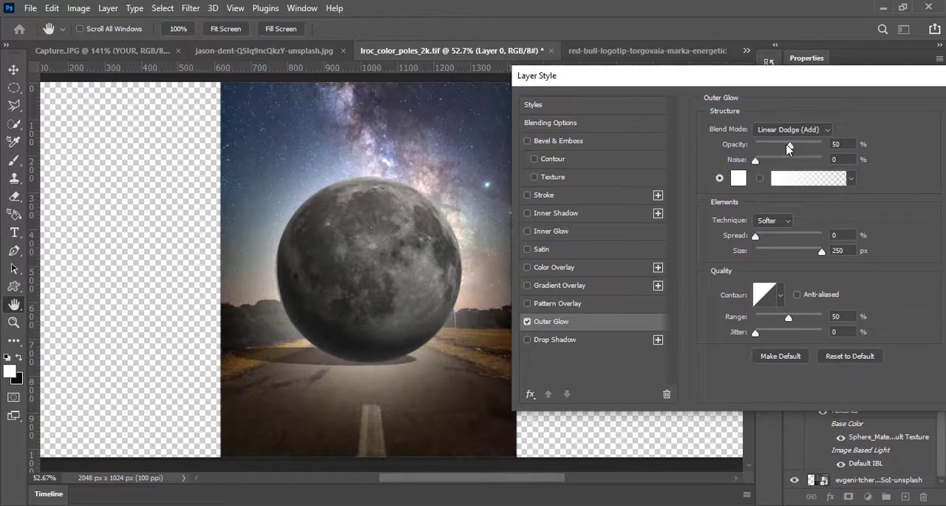
{"action": "left_click_drag", "start_coordinate": [788, 145], "coordinate": [779, 144]}
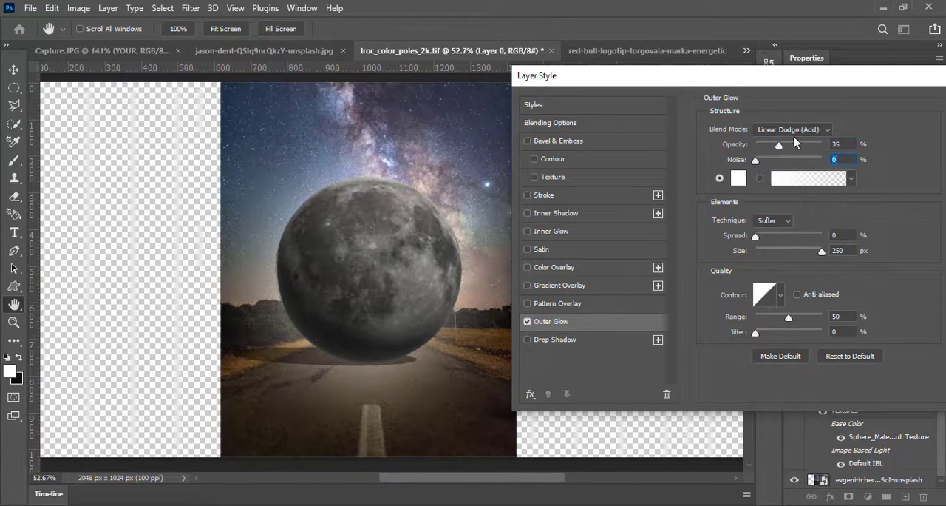
{"action": "left_click_drag", "start_coordinate": [755, 235], "coordinate": [774, 236]}
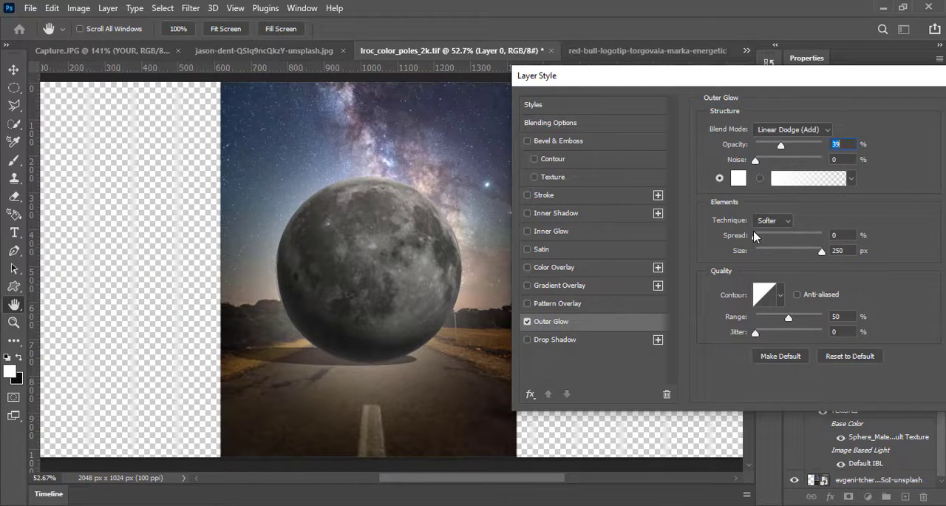
{"action": "left_click_drag", "start_coordinate": [820, 250], "coordinate": [786, 250]}
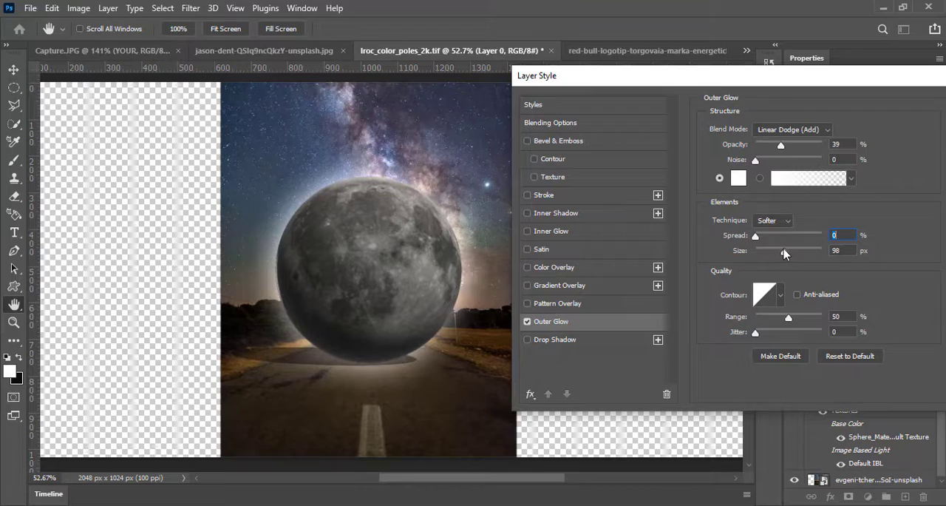
{"action": "left_click_drag", "start_coordinate": [786, 251], "coordinate": [762, 251]}
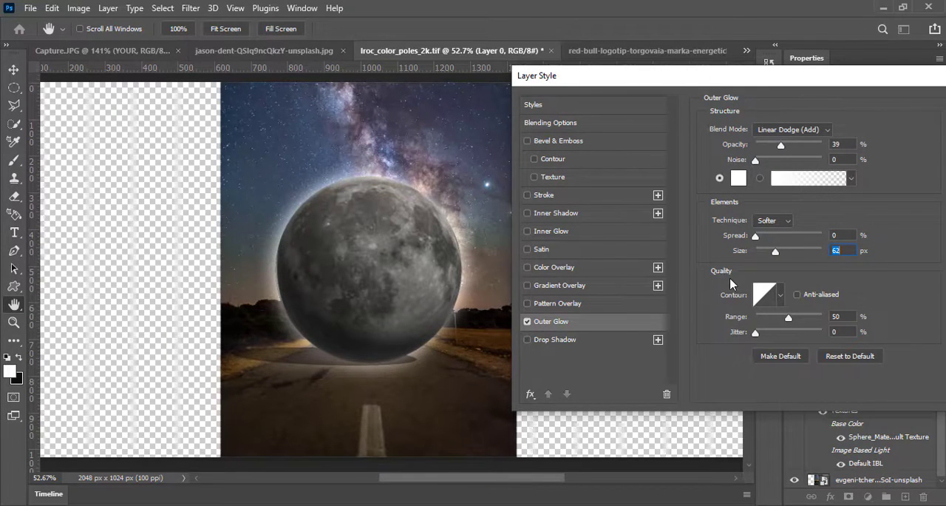
{"action": "left_click_drag", "start_coordinate": [537, 75], "coordinate": [346, 132]}
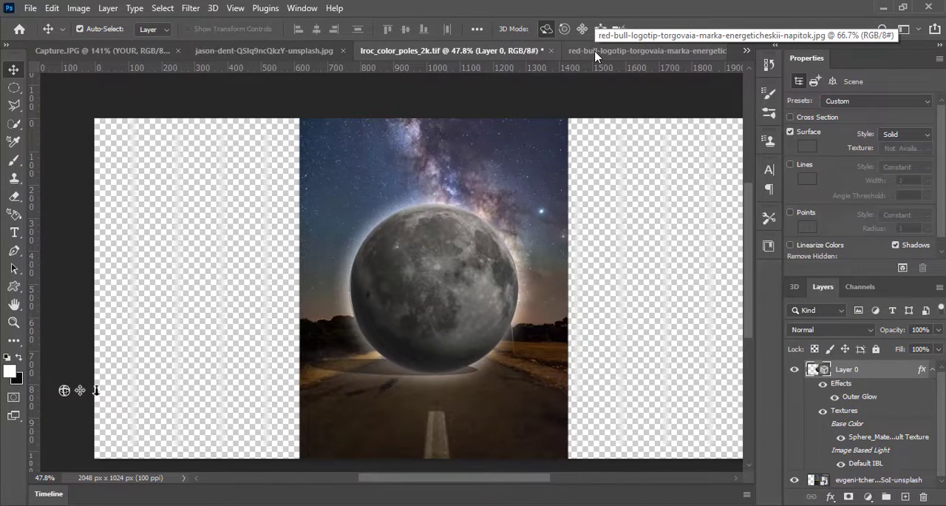
Switch to the Red Bull document and wrap its logo onto a Soda mesh preset.
{"action": "left_click", "coordinate": [646, 50]}
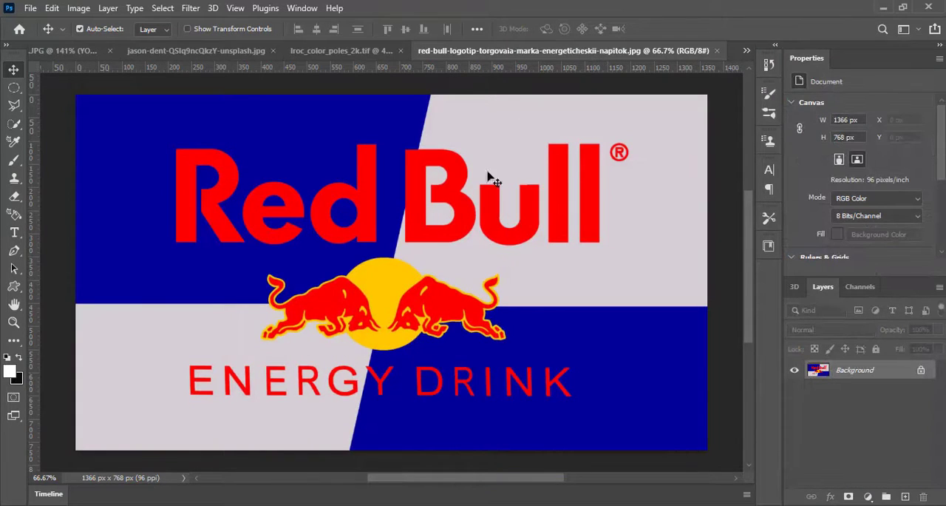
{"action": "mouse_move", "coordinate": [455, 310]}
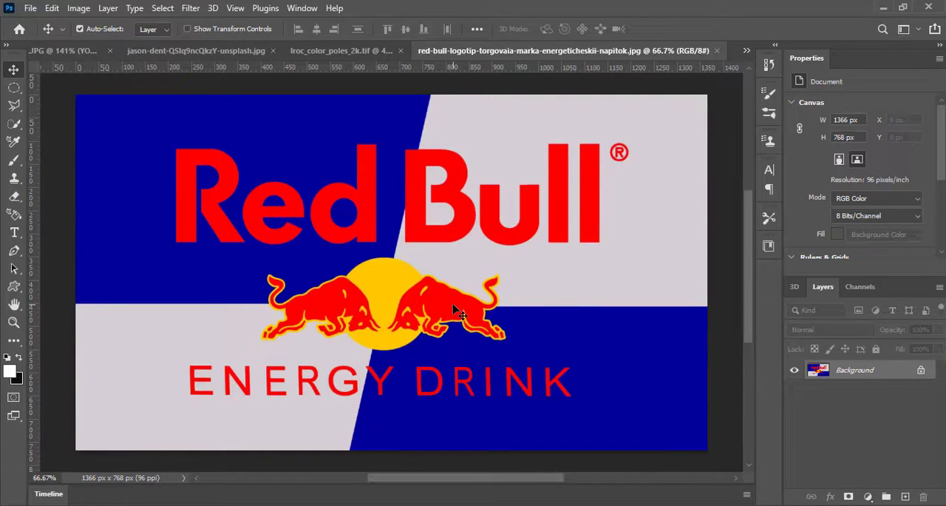
{"action": "mouse_move", "coordinate": [927, 406]}
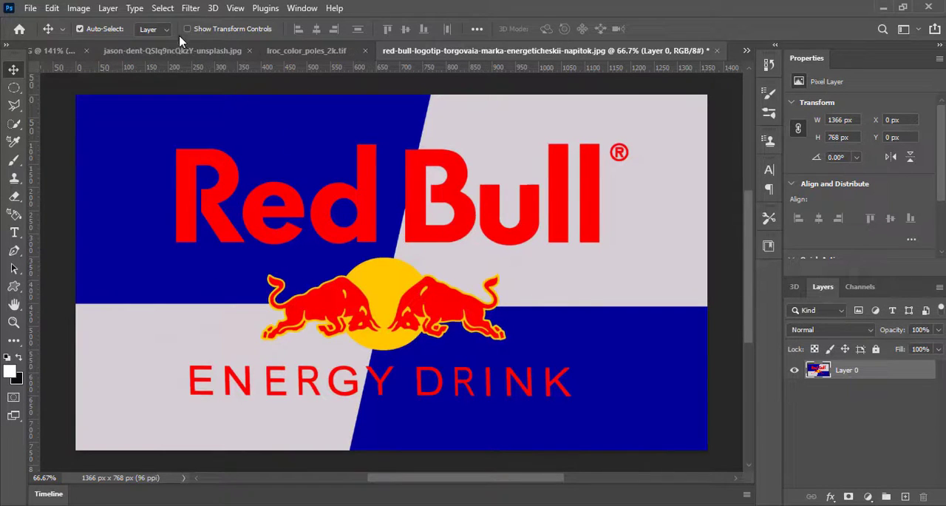
{"action": "left_click", "coordinate": [213, 8]}
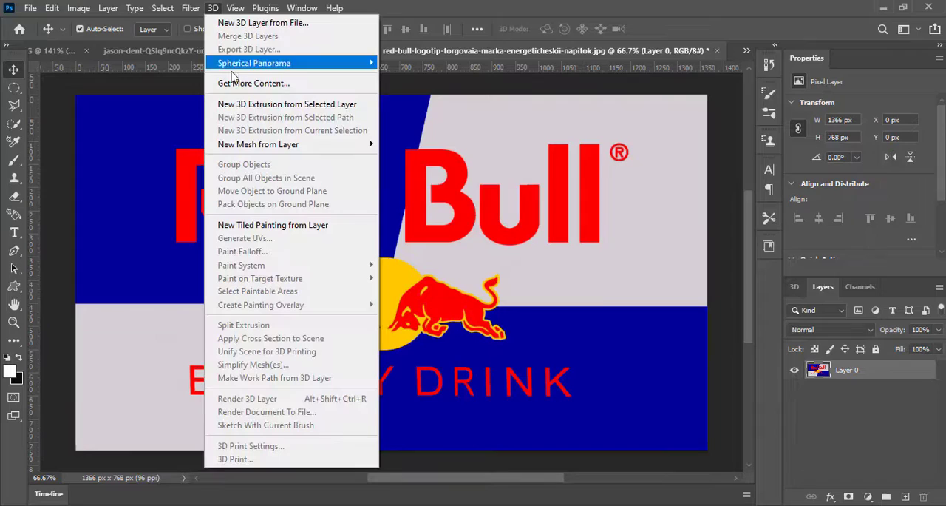
{"action": "mouse_move", "coordinate": [258, 144]}
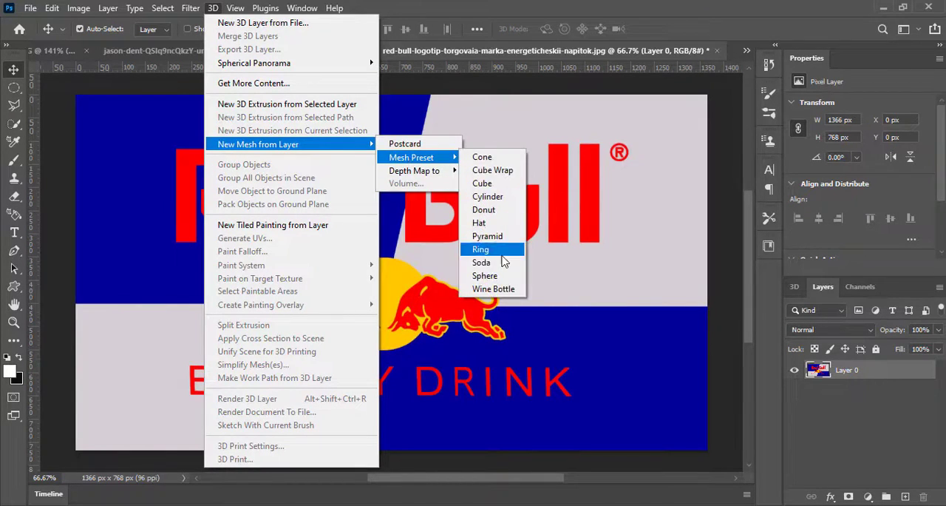
{"action": "mouse_move", "coordinate": [482, 262]}
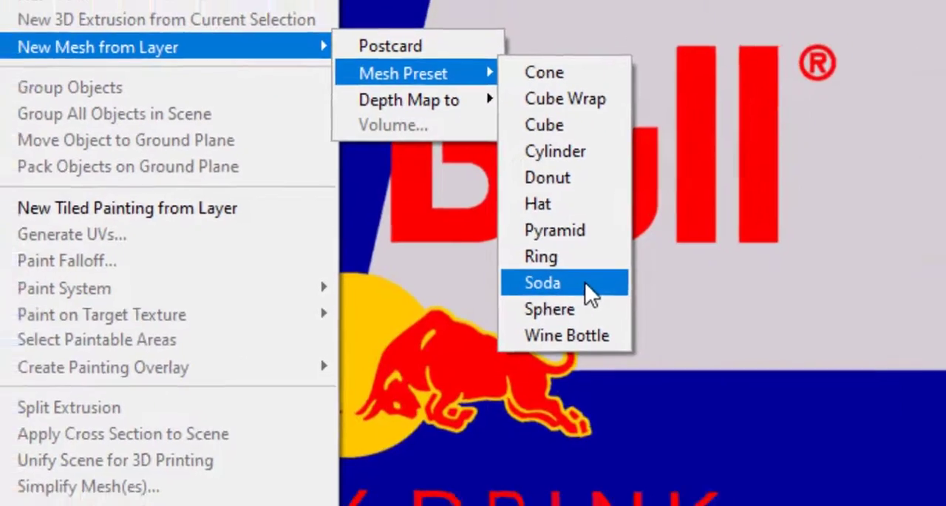
{"action": "left_click", "coordinate": [542, 283]}
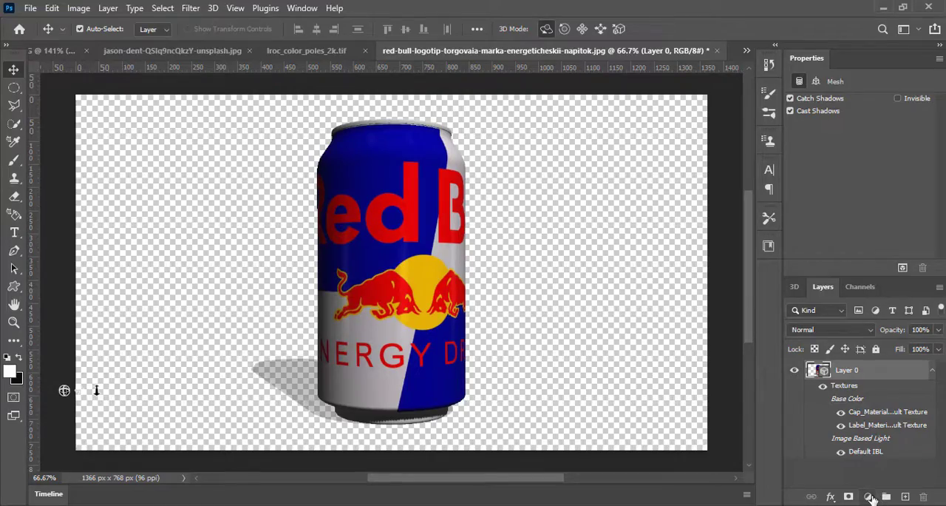
Add a Gradient Fill layer using a preset from the Blues group.
{"action": "left_click", "coordinate": [871, 496]}
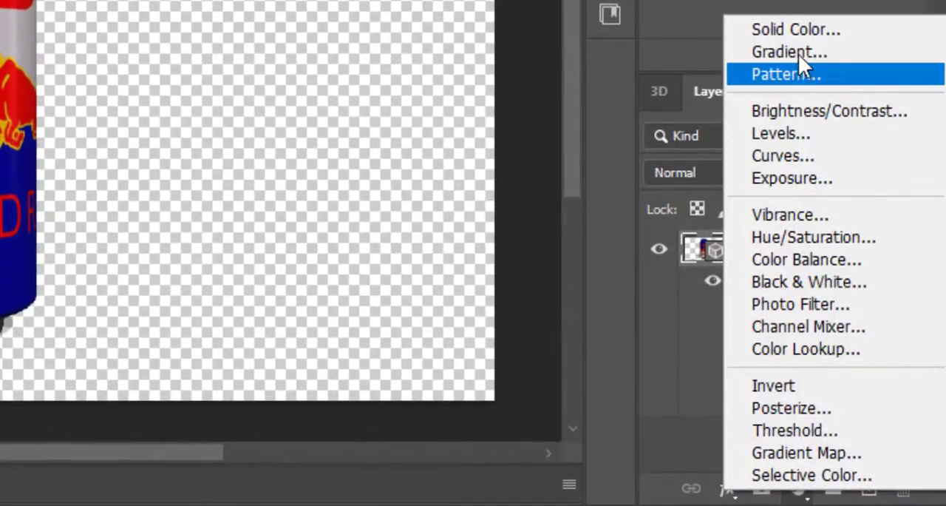
{"action": "left_click", "coordinate": [789, 52]}
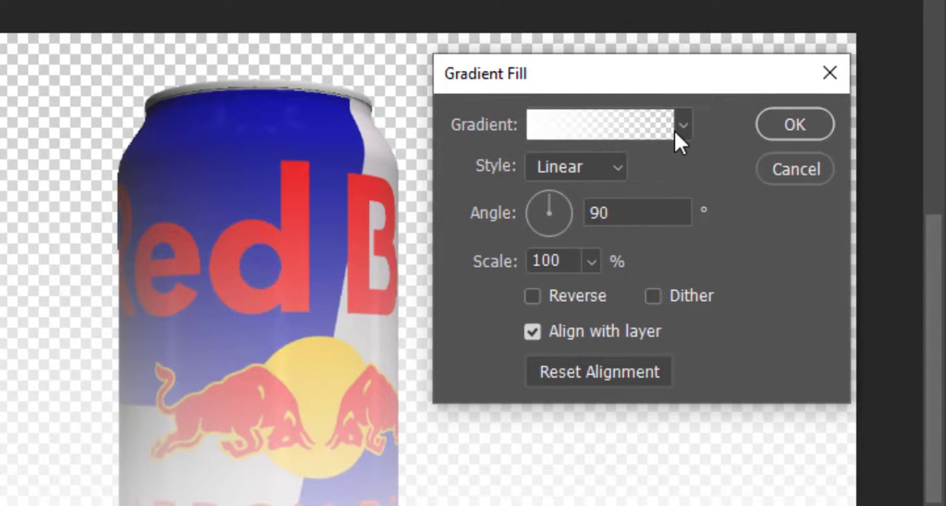
{"action": "left_click", "coordinate": [682, 124]}
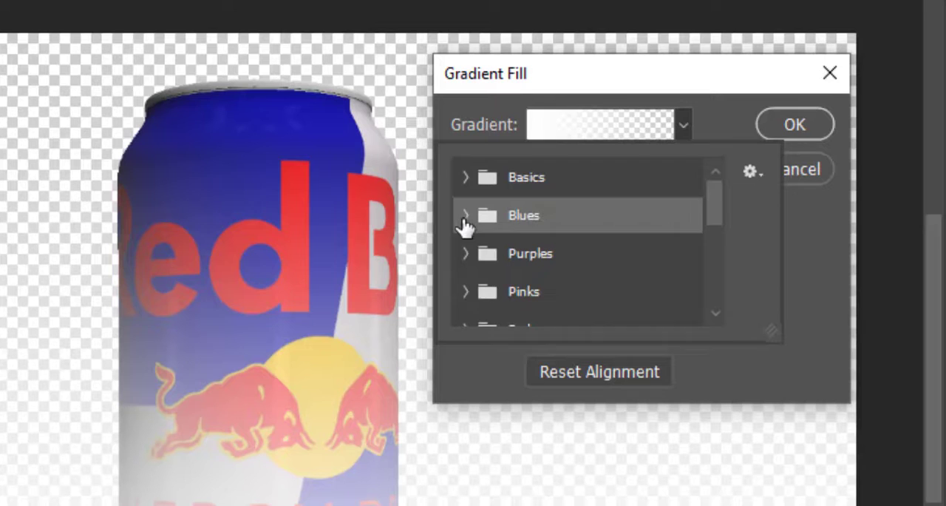
{"action": "left_click", "coordinate": [466, 215]}
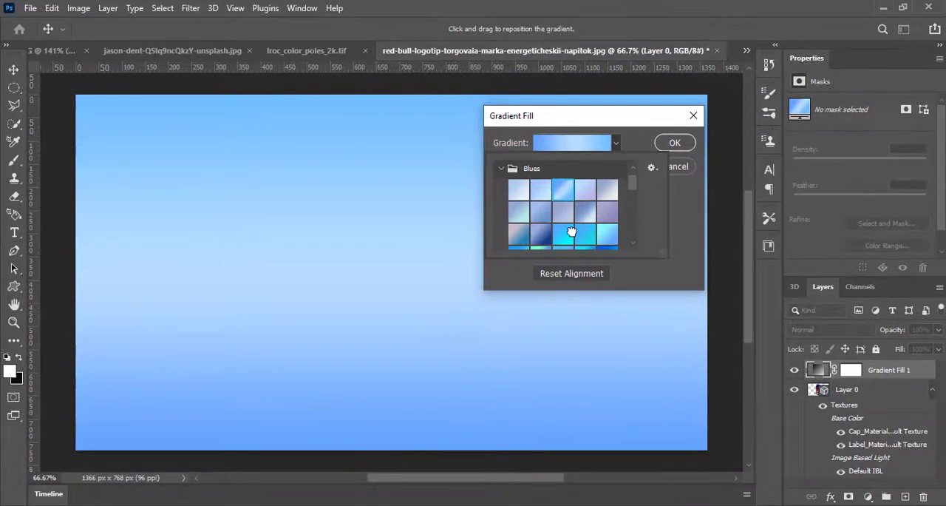
{"action": "left_click", "coordinate": [562, 235]}
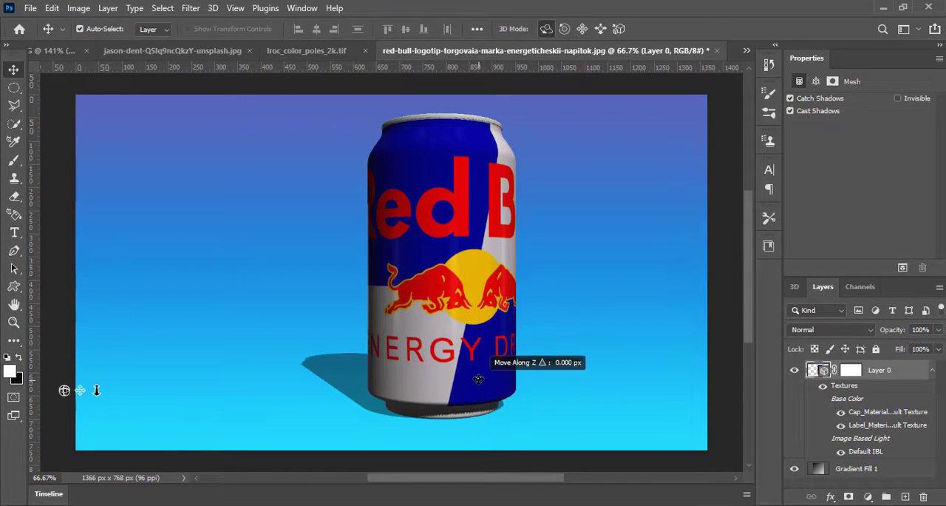
Drag the Red Bull can back along the Z axis so it sits deeper.
{"action": "left_click_drag", "start_coordinate": [478, 379], "coordinate": [388, 343]}
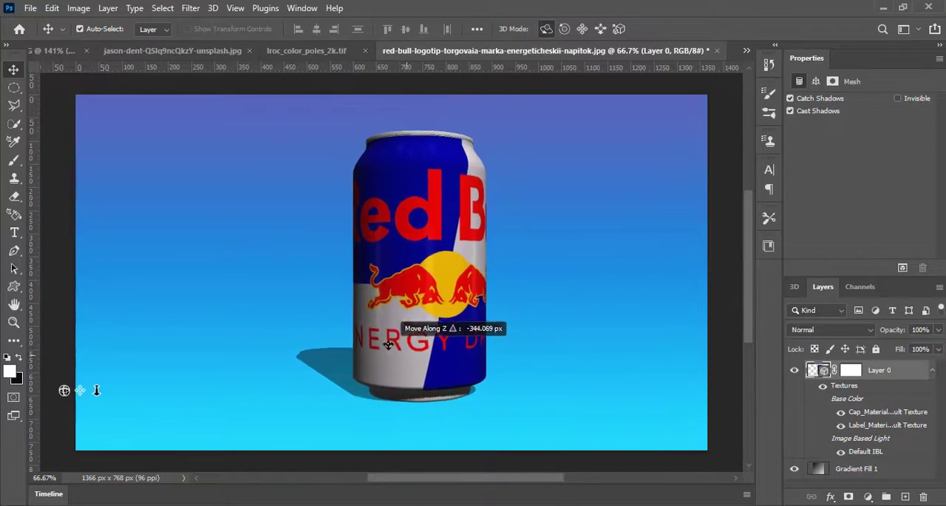
{"action": "left_click_drag", "start_coordinate": [388, 344], "coordinate": [414, 362]}
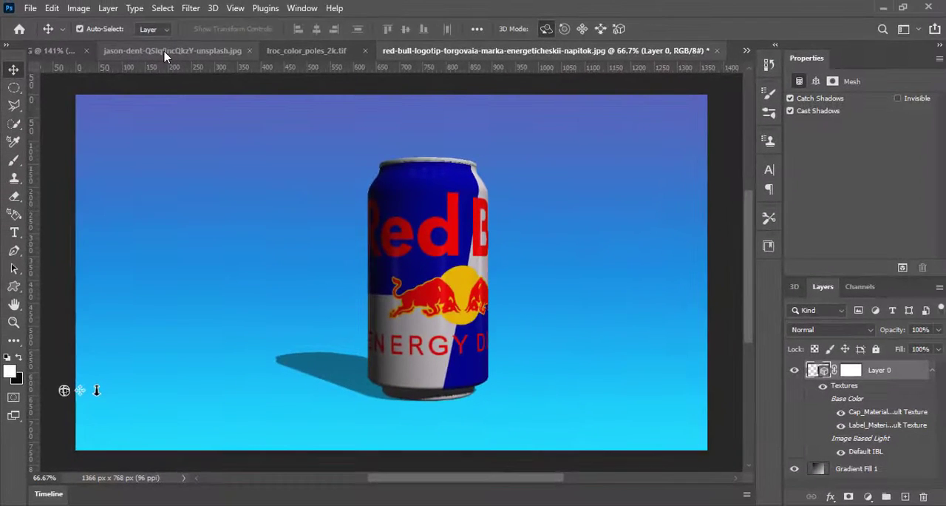
{"action": "mouse_move", "coordinate": [173, 50]}
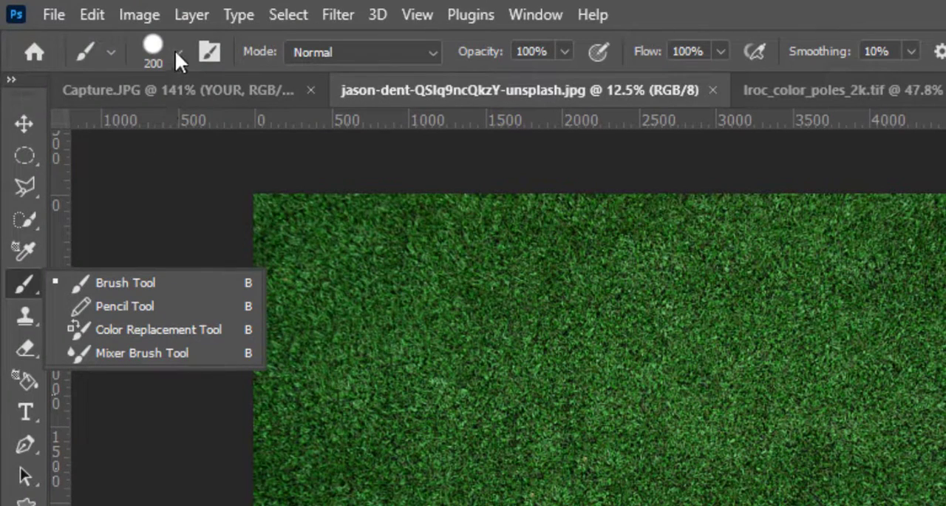
Set the brush size to 200 px in the brush picker for the white curve.
{"action": "left_click", "coordinate": [177, 51]}
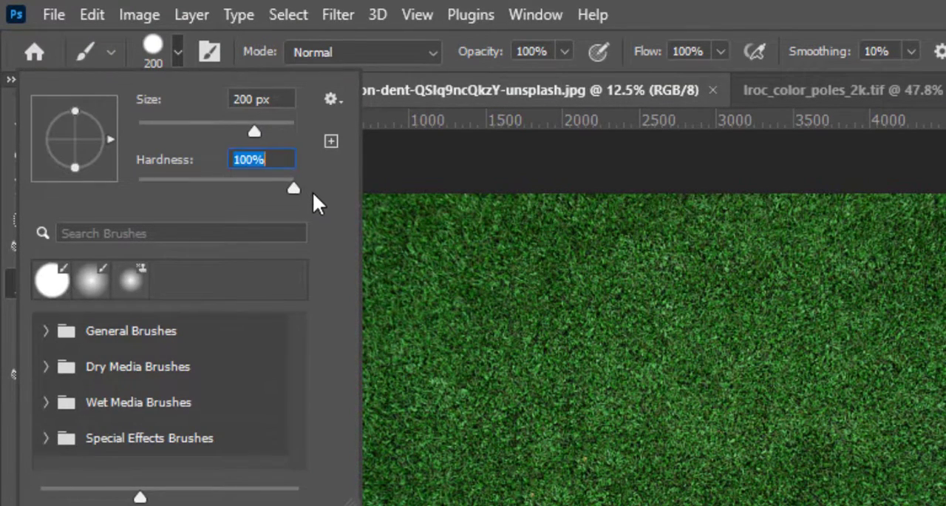
{"action": "left_click_drag", "start_coordinate": [255, 132], "coordinate": [250, 132]}
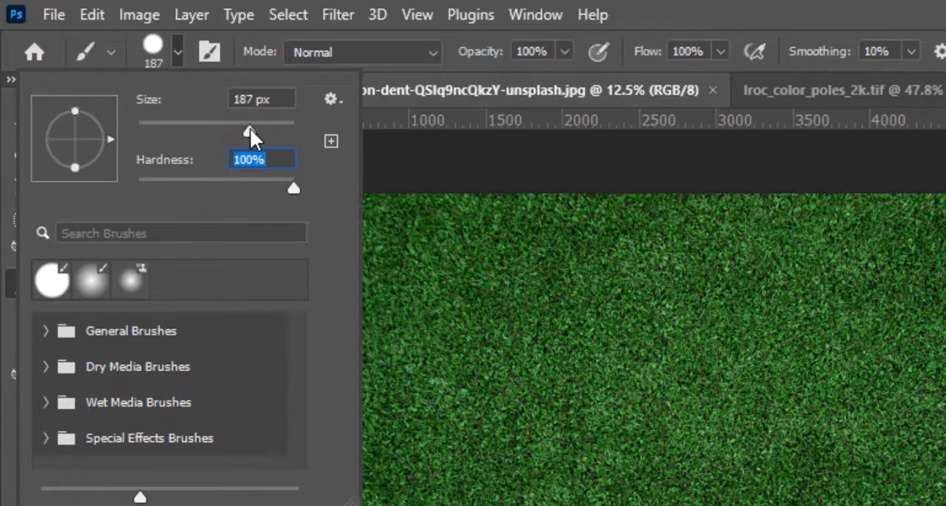
{"action": "left_click_drag", "start_coordinate": [249, 132], "coordinate": [259, 132]}
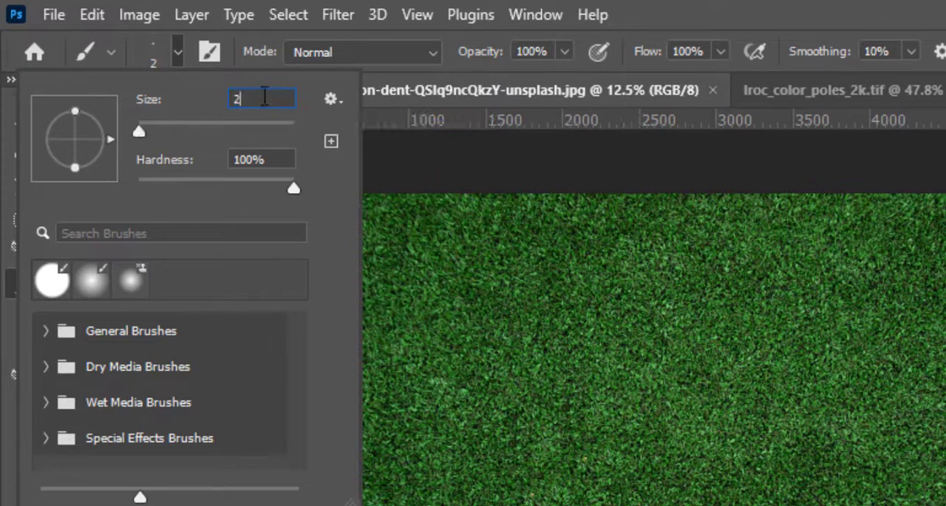
{"action": "type", "text": "200"}
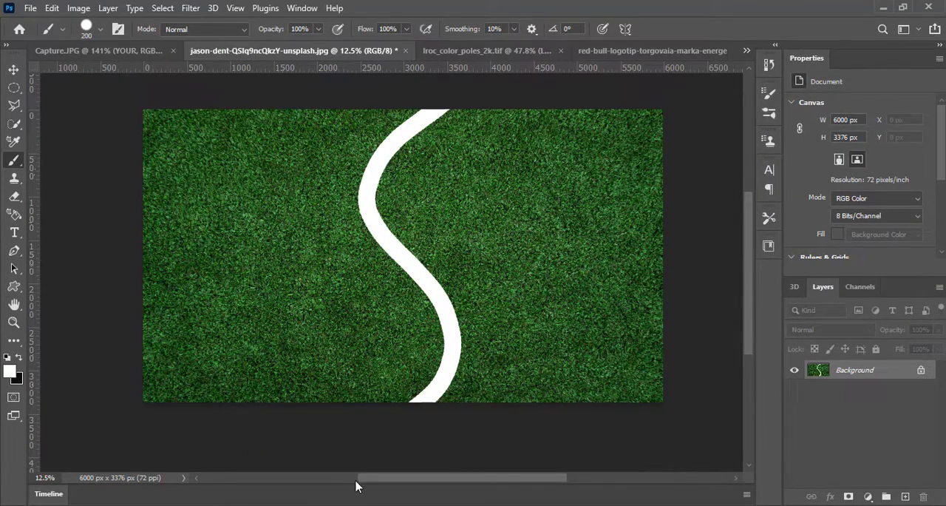
{"action": "mouse_move", "coordinate": [250, 146]}
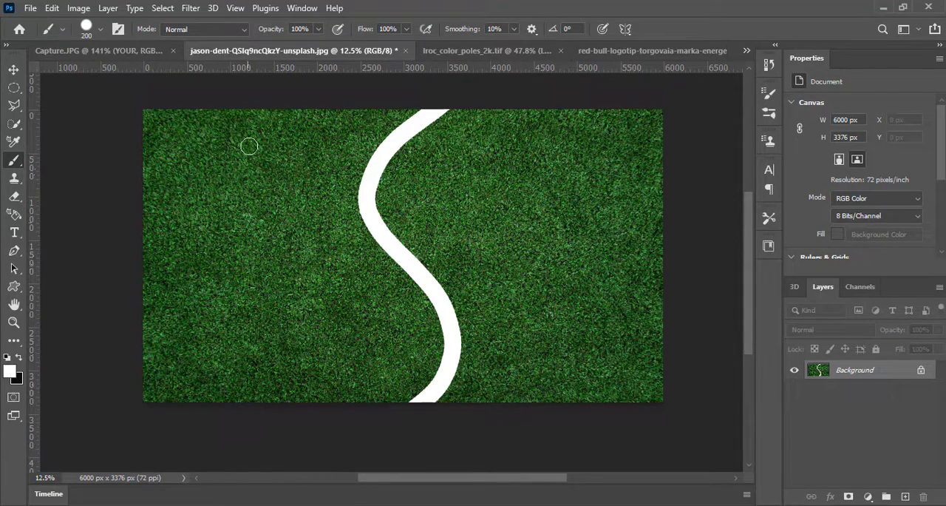
Open the 3D commands to build a sphere mesh from the grass image.
{"action": "left_click", "coordinate": [213, 8]}
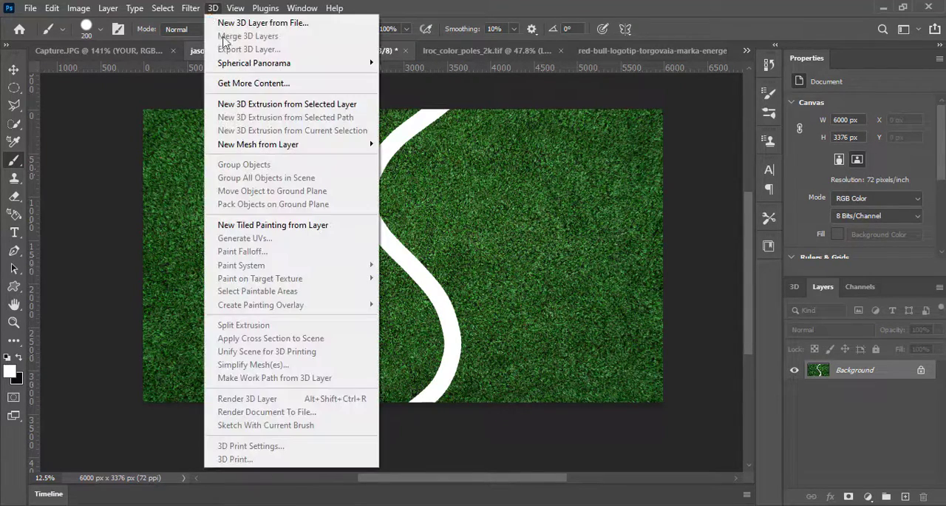
{"action": "mouse_move", "coordinate": [258, 144]}
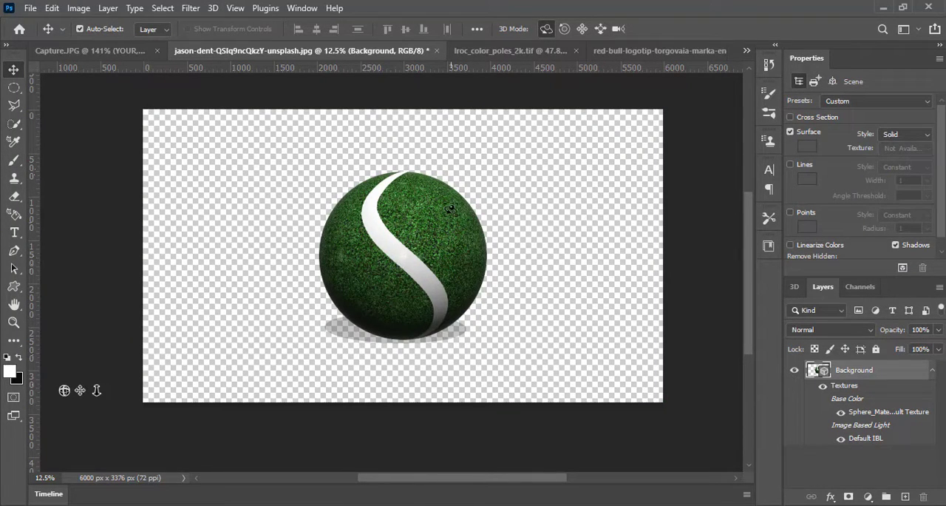
Add a yellow-to-green Gradient Fill layer behind the grass ball.
{"action": "left_click", "coordinate": [868, 496]}
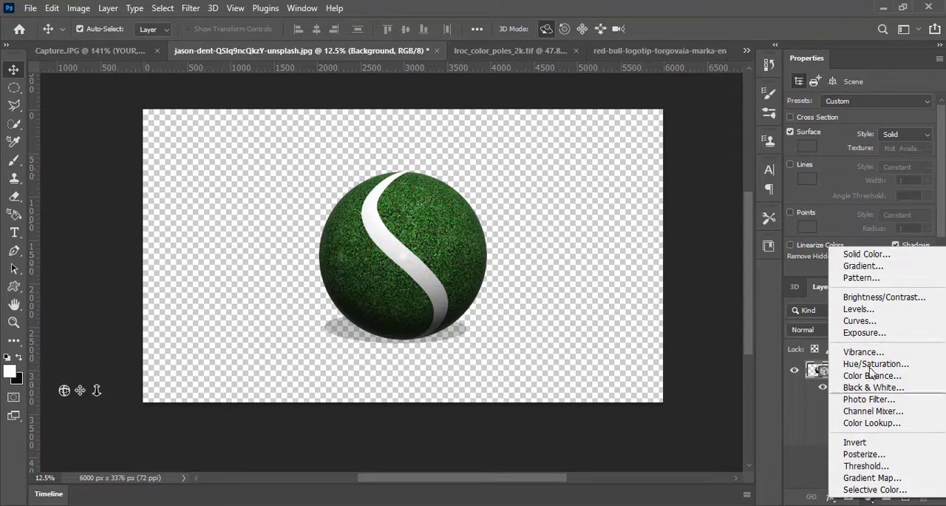
{"action": "left_click", "coordinate": [863, 265]}
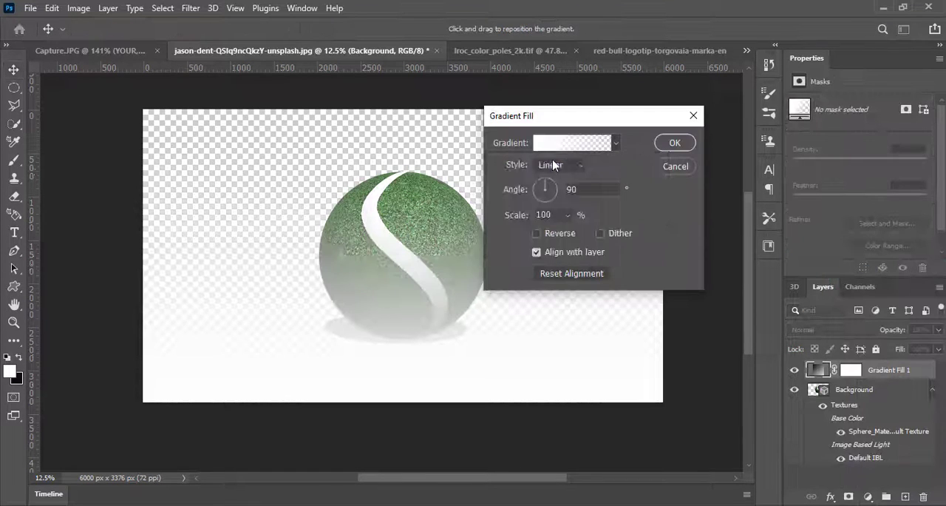
{"action": "left_click", "coordinate": [616, 142]}
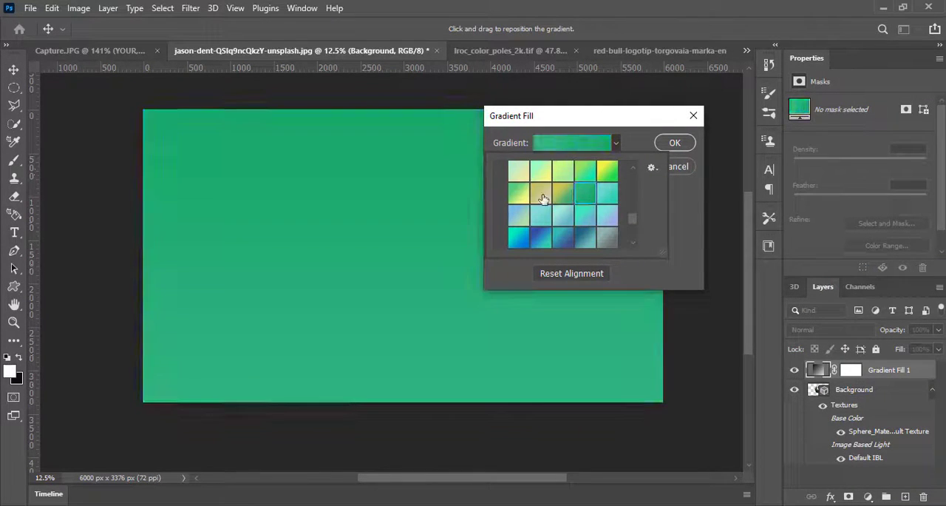
{"action": "left_click", "coordinate": [583, 194]}
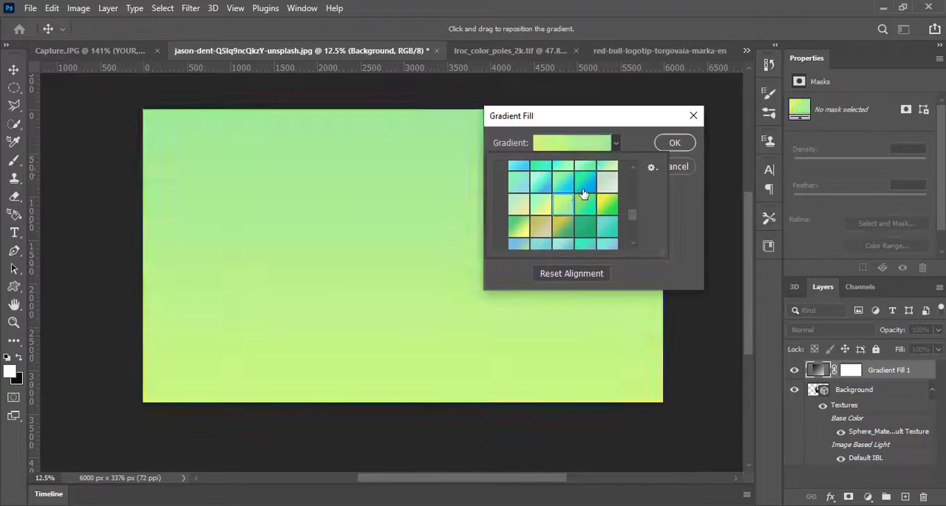
{"action": "left_click", "coordinate": [584, 191]}
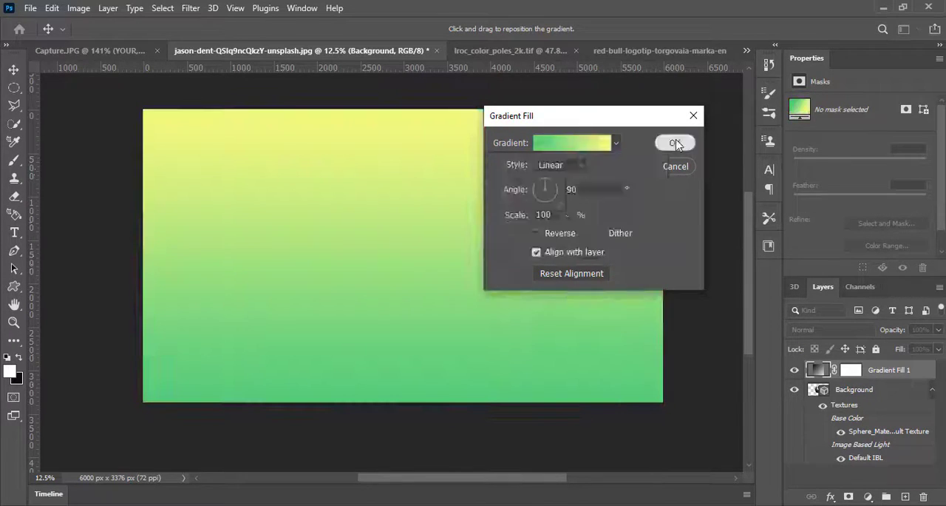
{"action": "left_click", "coordinate": [673, 143]}
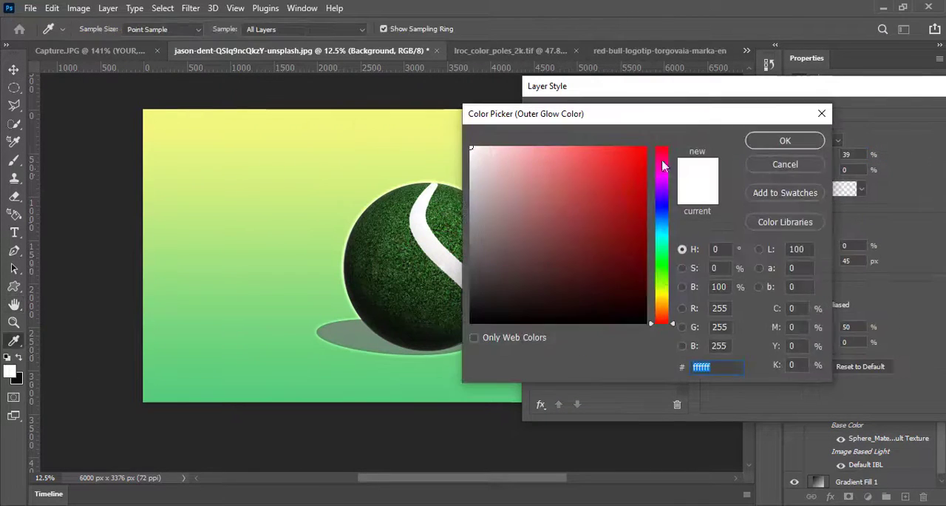
Pick a green glow hue, then return to the Red Bull can document.
{"action": "left_click", "coordinate": [785, 141]}
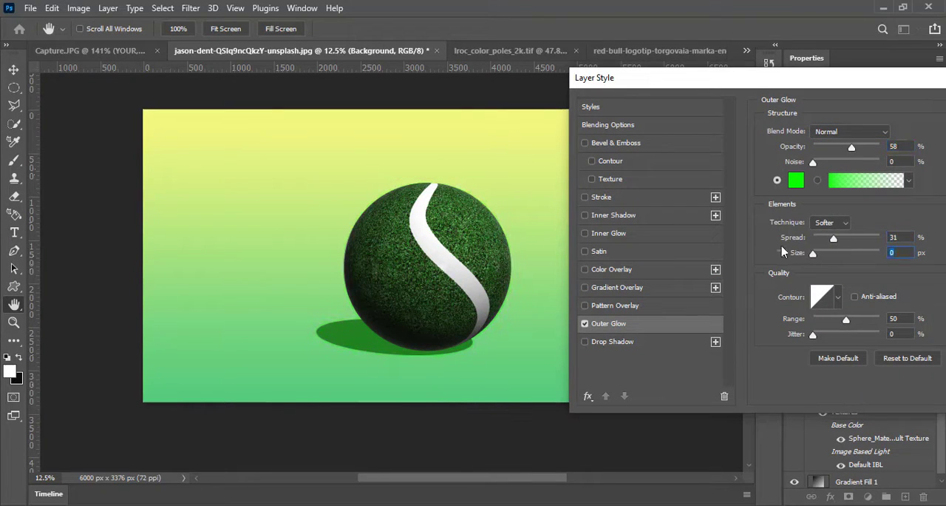
{"action": "left_click", "coordinate": [454, 50]}
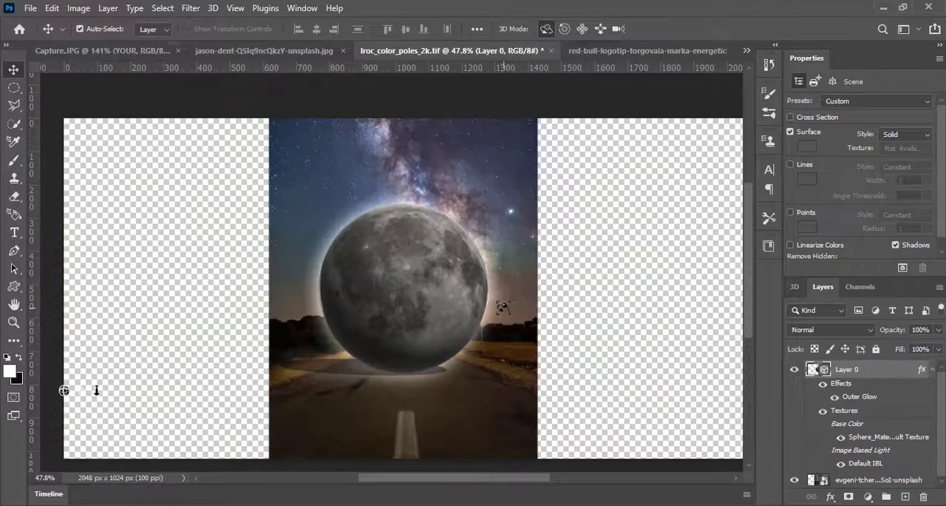
{"action": "left_click", "coordinate": [647, 50]}
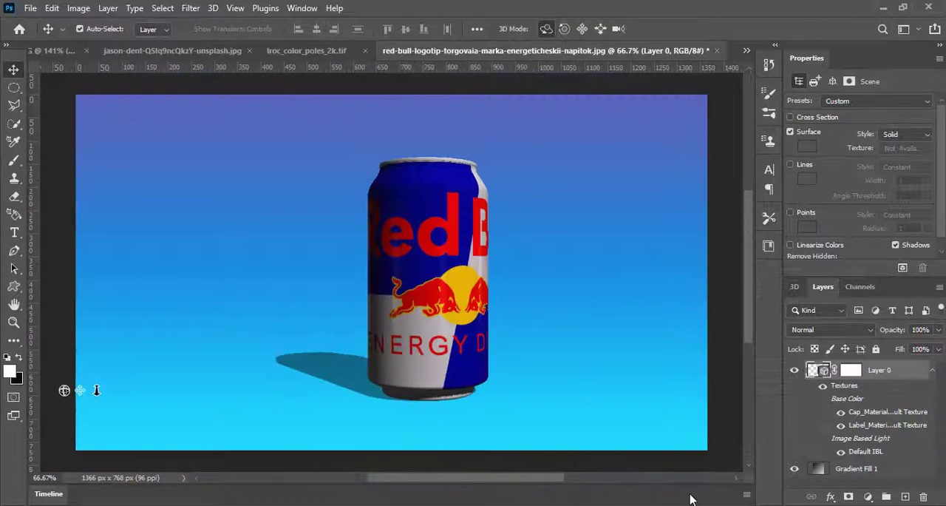